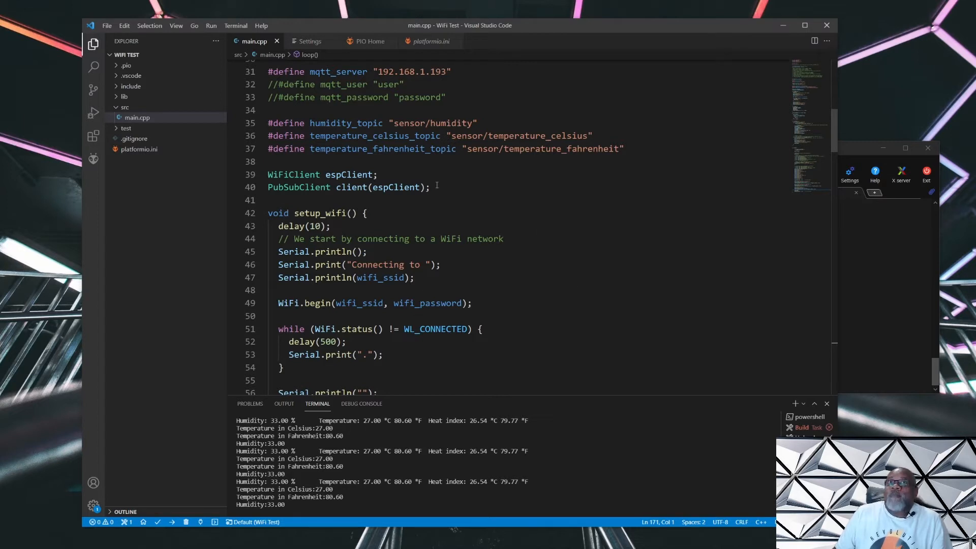
mouse_move(437, 62)
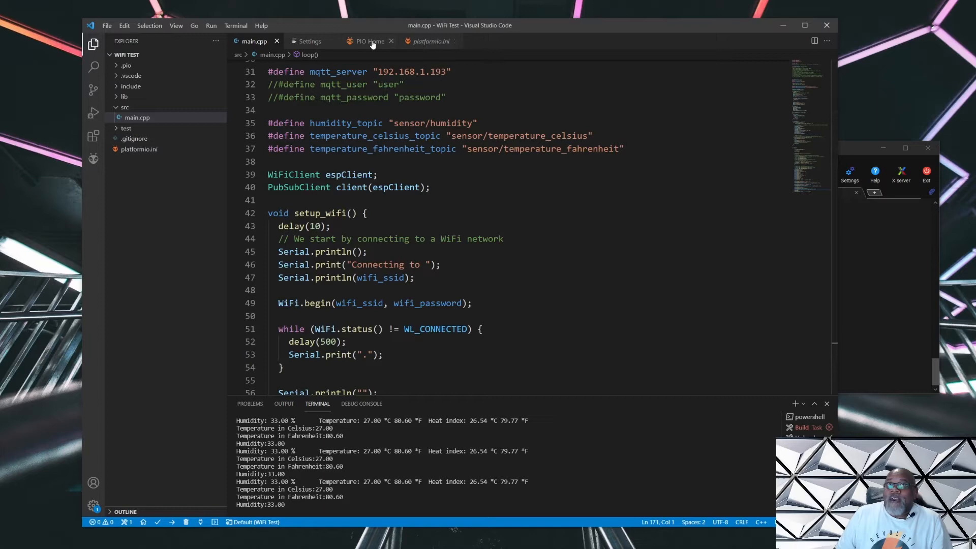
Step: Show the PlatformIO Home page while the WiFi Test project keeps streaming readings
click(368, 41)
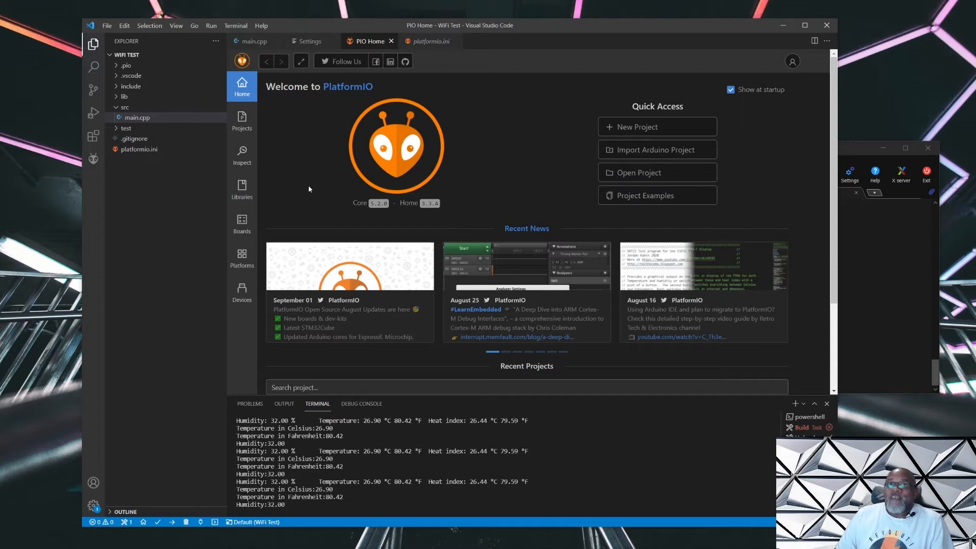
mouse_move(253, 41)
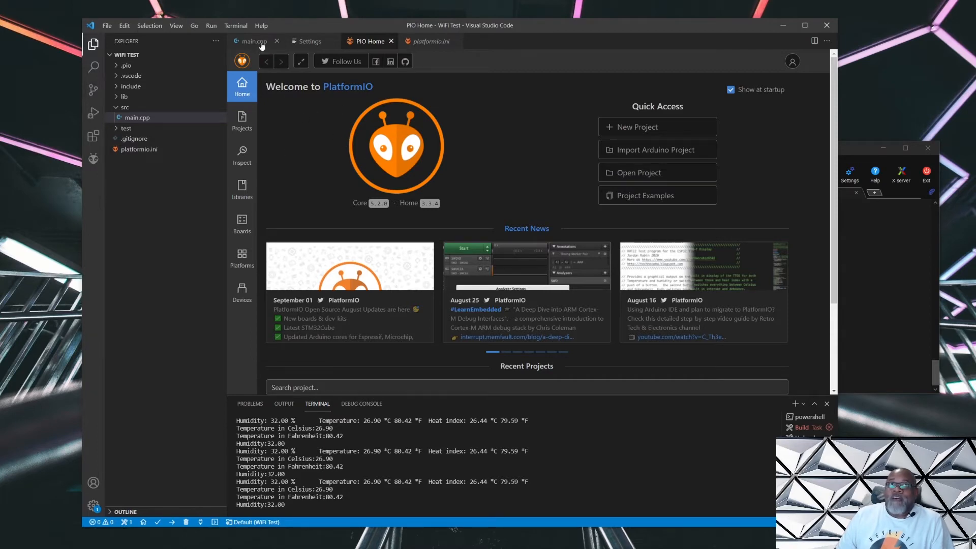
Step: Switch back to main.cpp showing the MQTT server and topic definitions
click(253, 41)
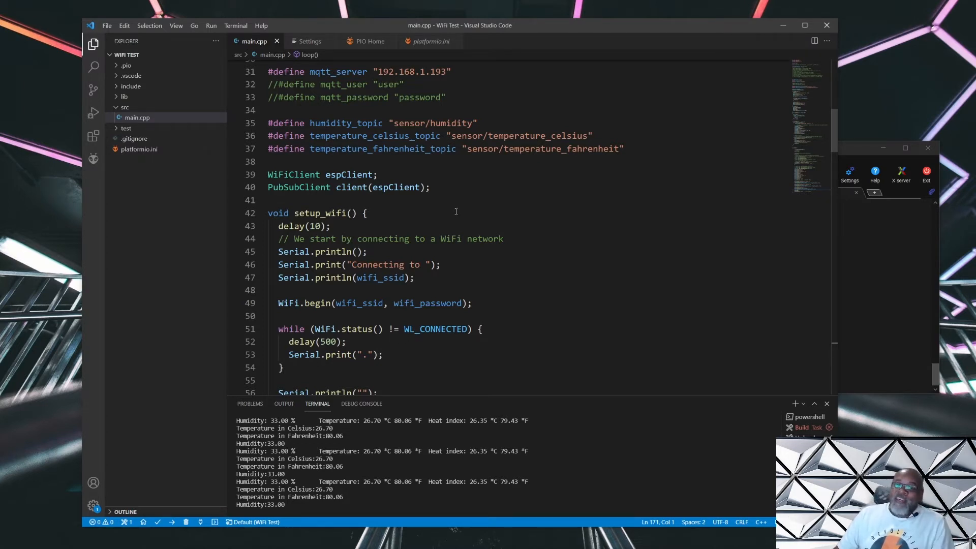
mouse_move(462, 230)
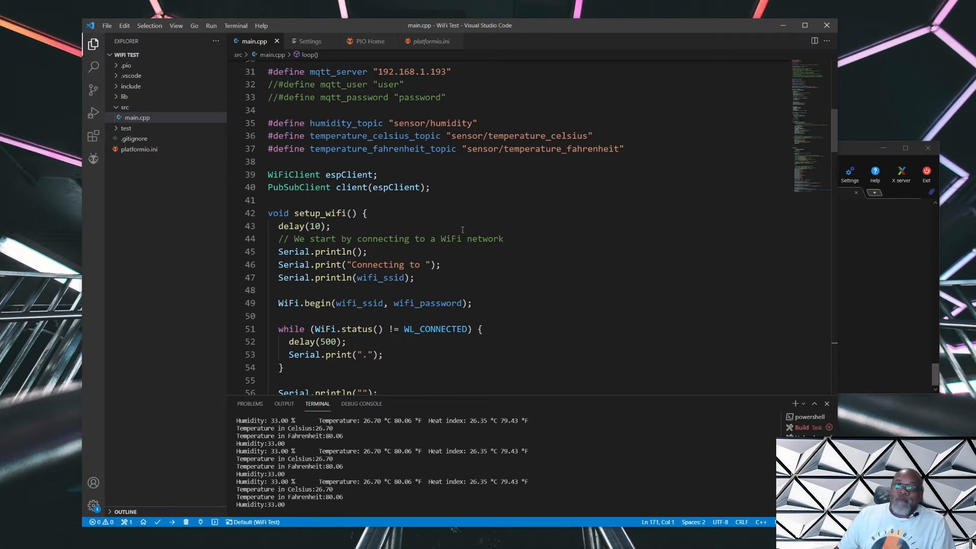
mouse_move(445, 273)
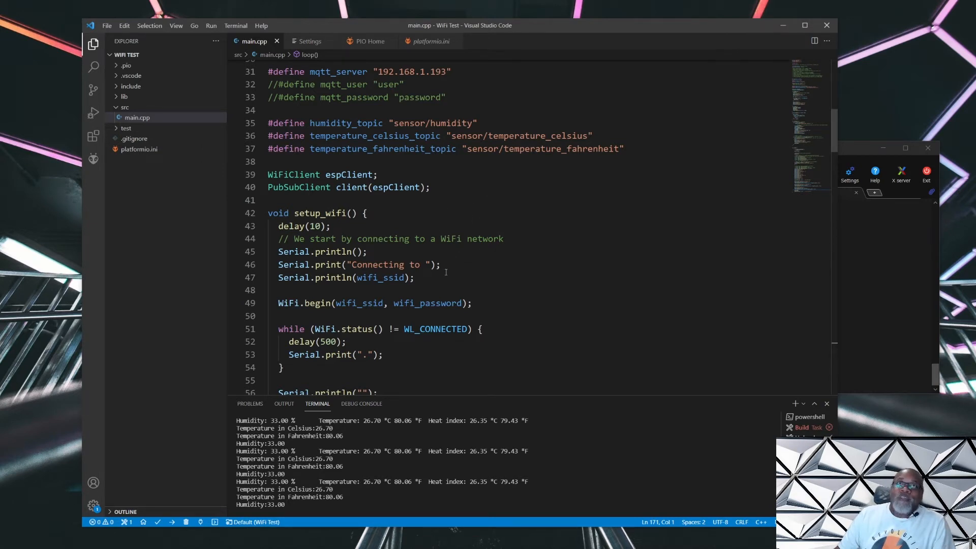
mouse_move(474, 256)
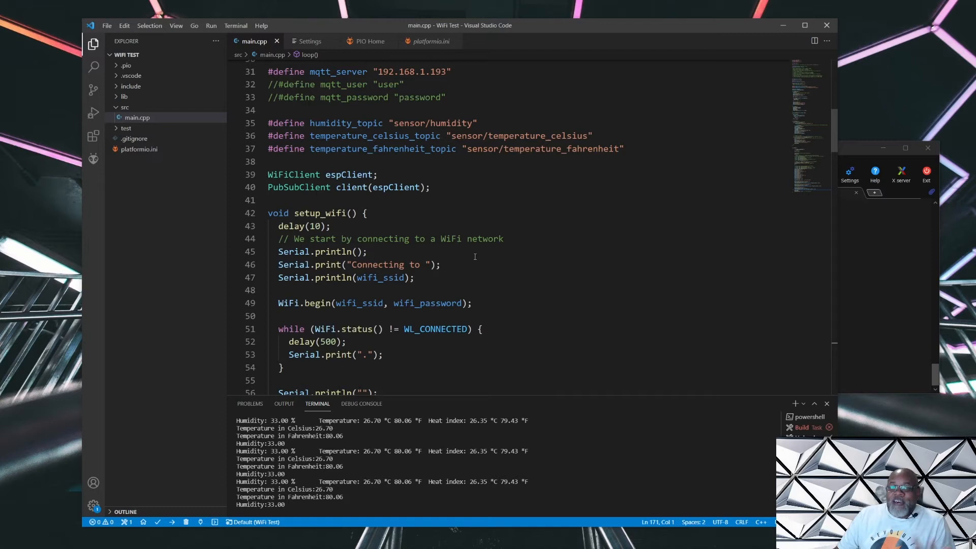
mouse_move(475, 240)
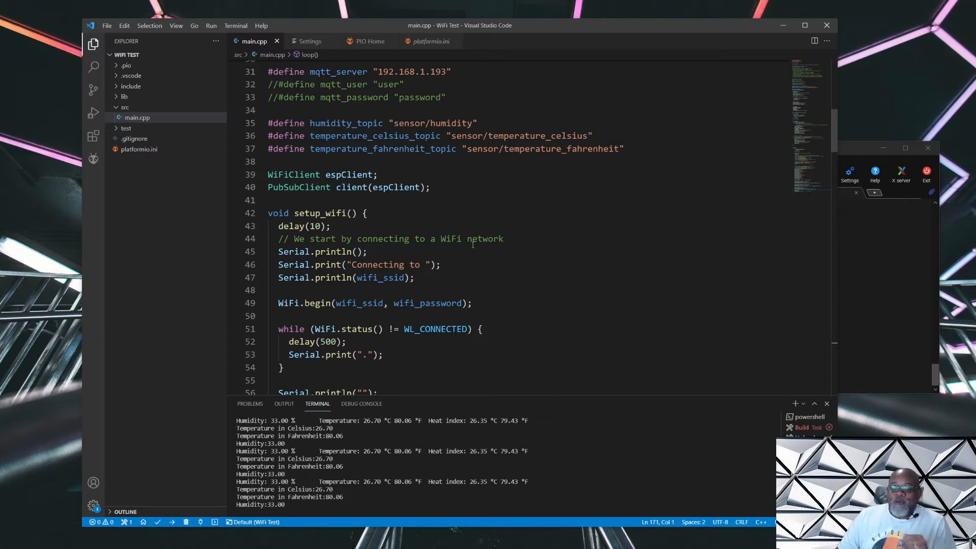
mouse_move(471, 243)
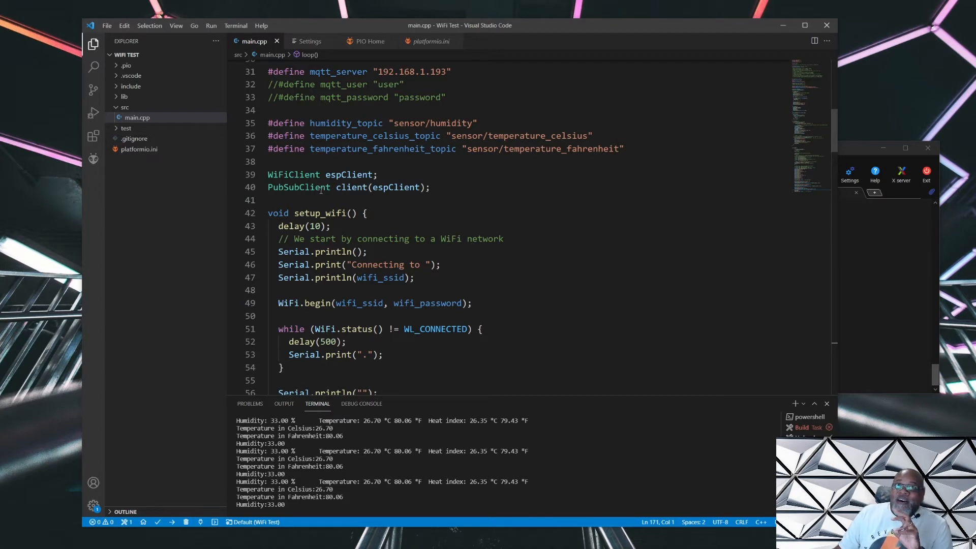
mouse_move(420, 211)
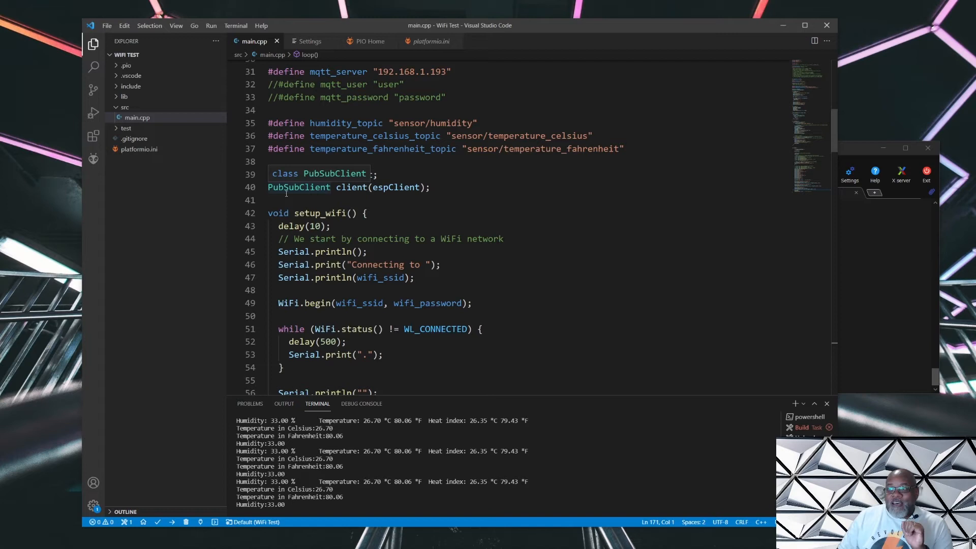
text(WiFiClient espClient;)
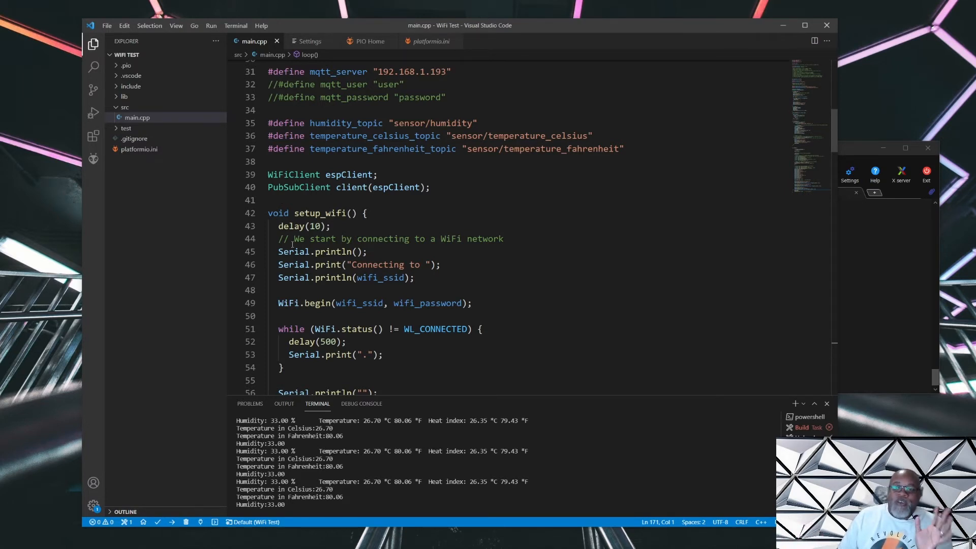
mouse_move(291, 226)
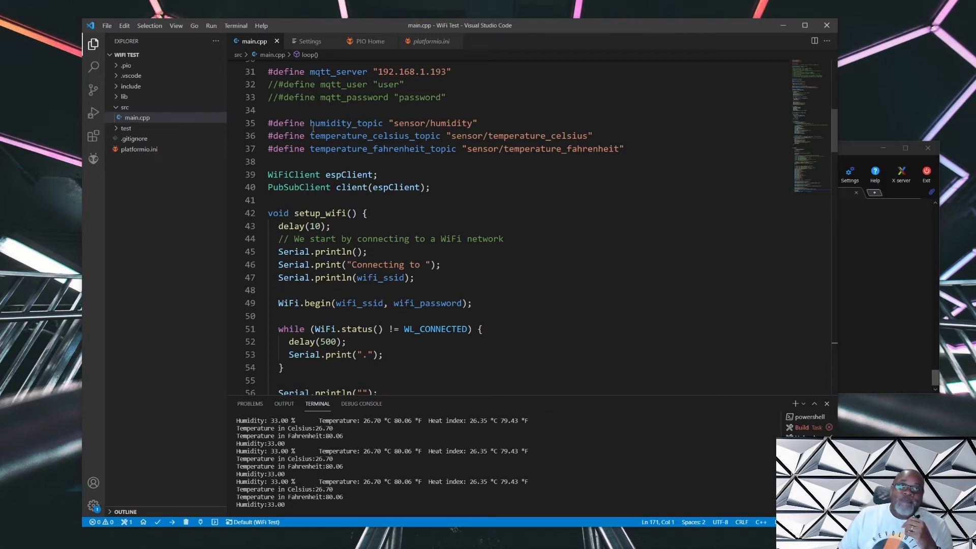
mouse_move(266, 123)
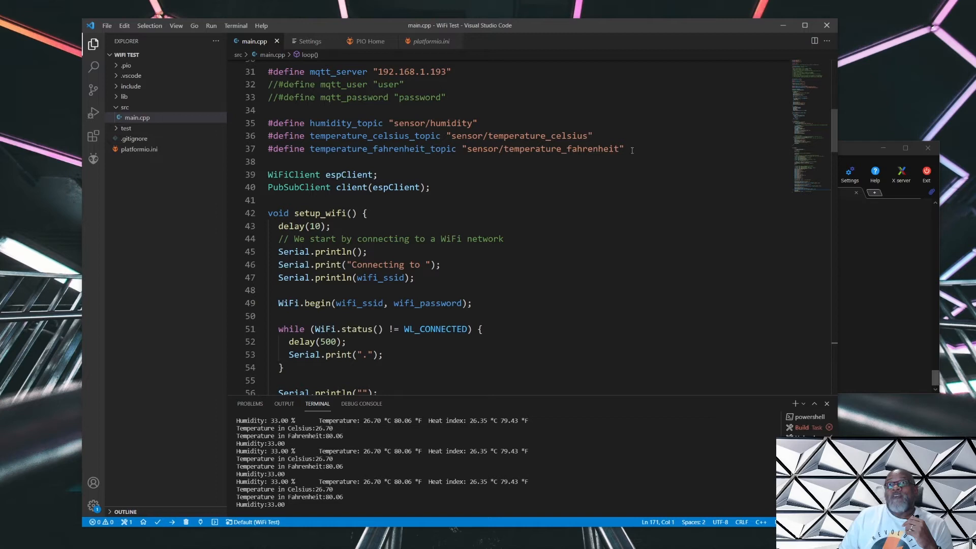
mouse_move(526, 149)
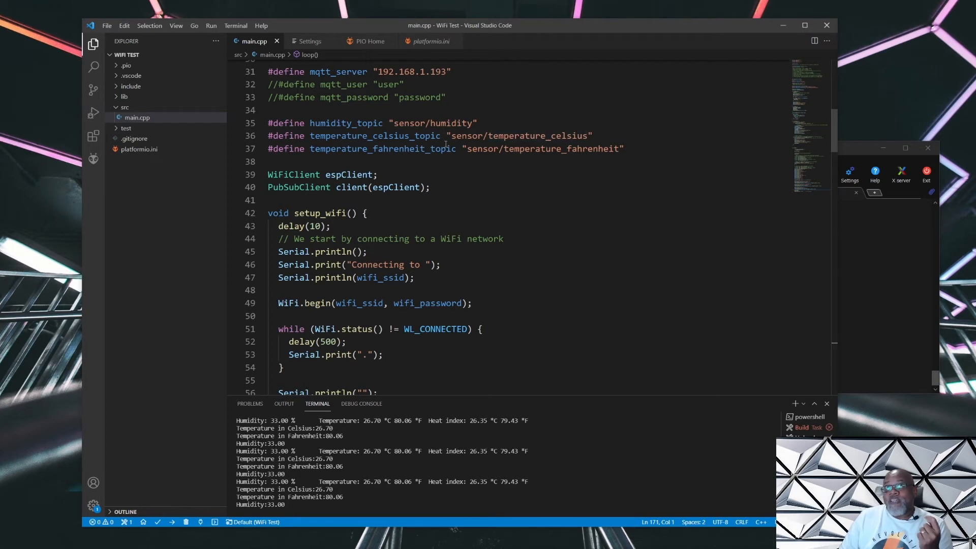
mouse_move(575, 170)
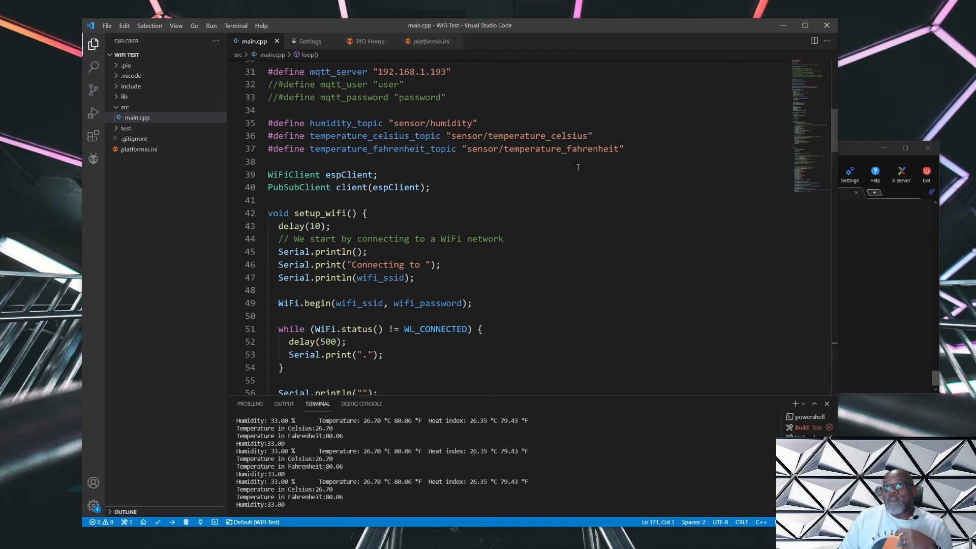
mouse_move(490, 170)
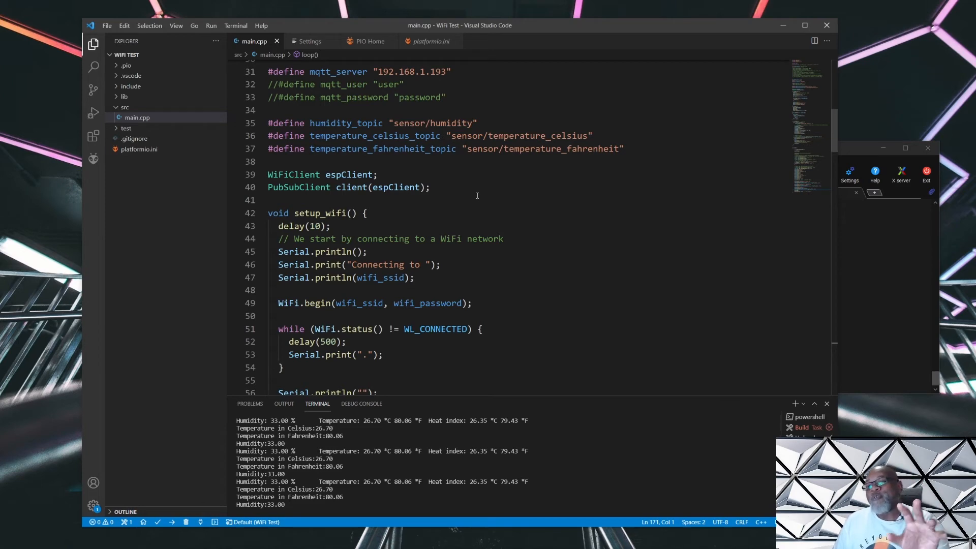
scroll(down, 3)
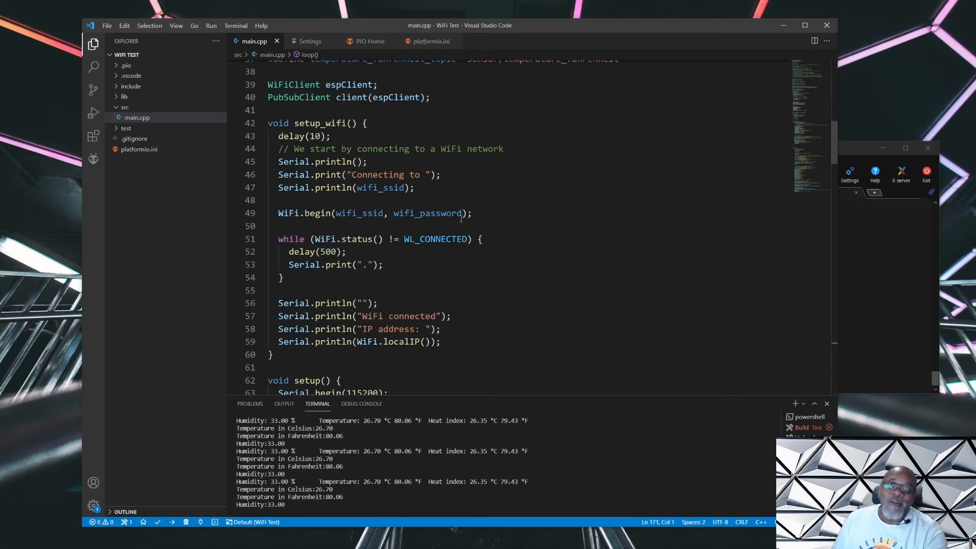
scroll(down, 3)
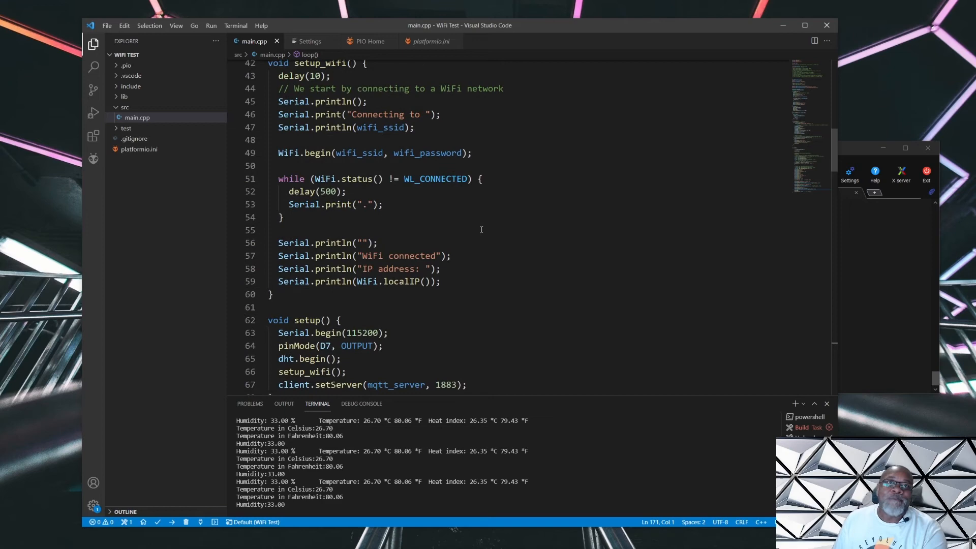
scroll(down, 3)
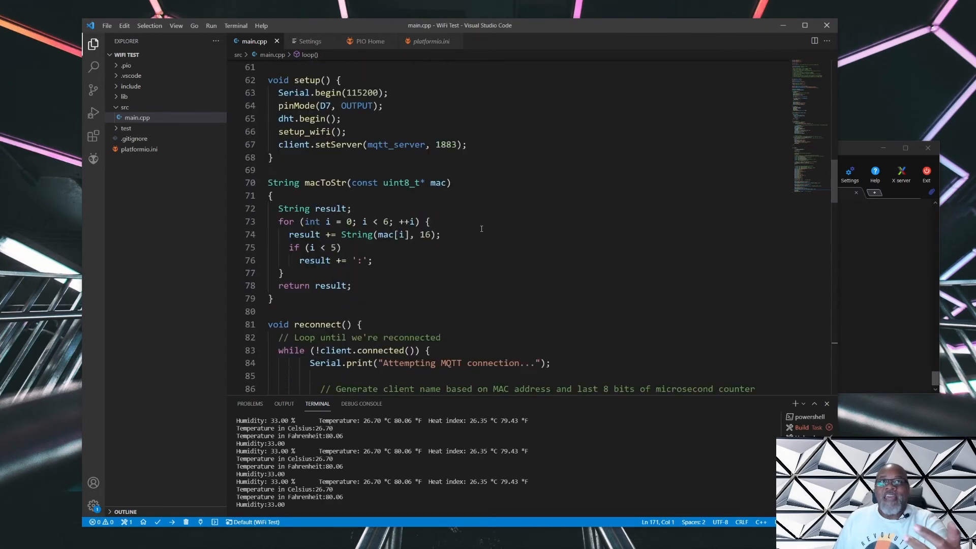
scroll(down, 3)
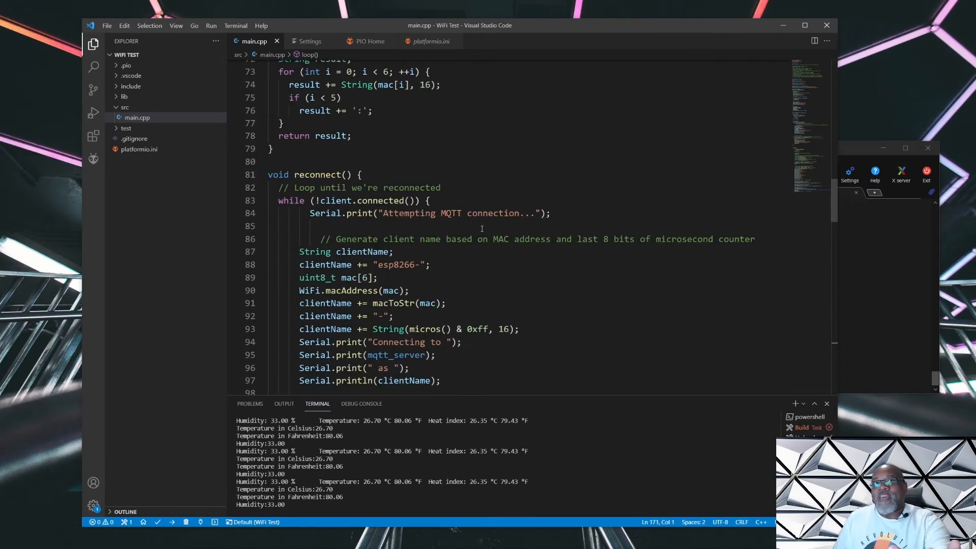
scroll(down, 3)
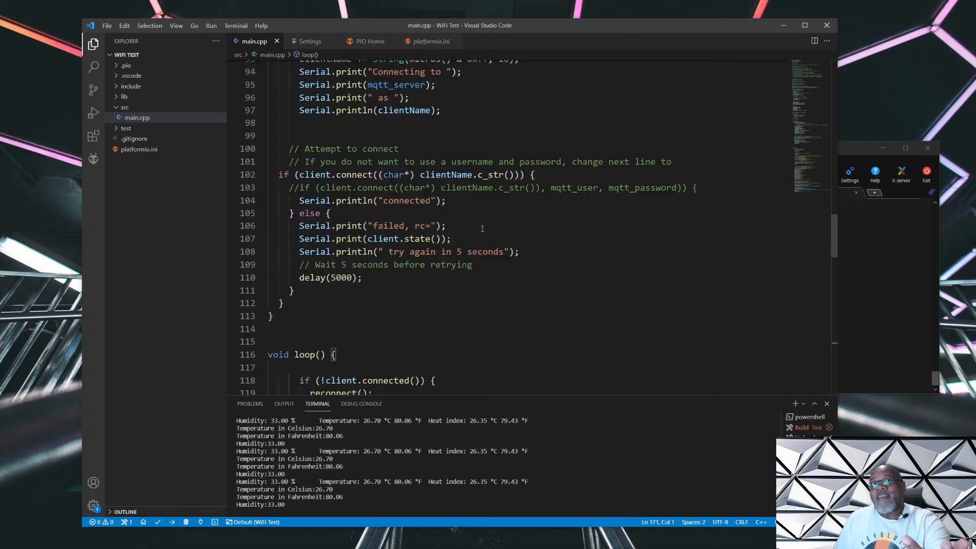
scroll(down, 3)
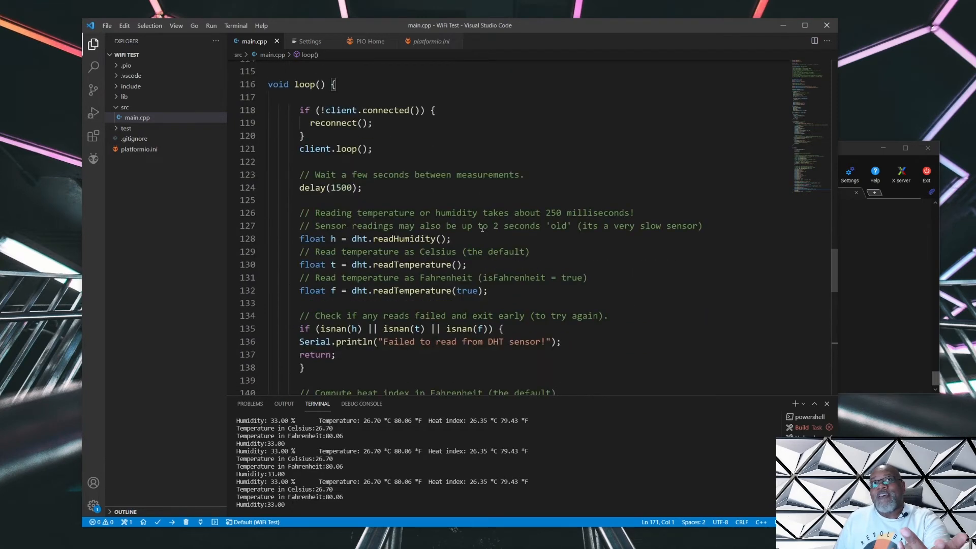
scroll(down, 3)
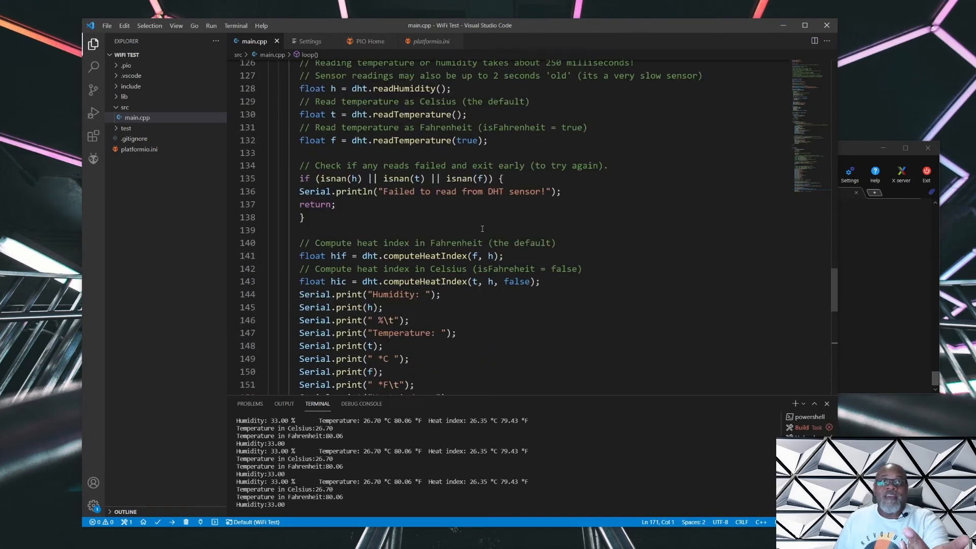
scroll(down, 3)
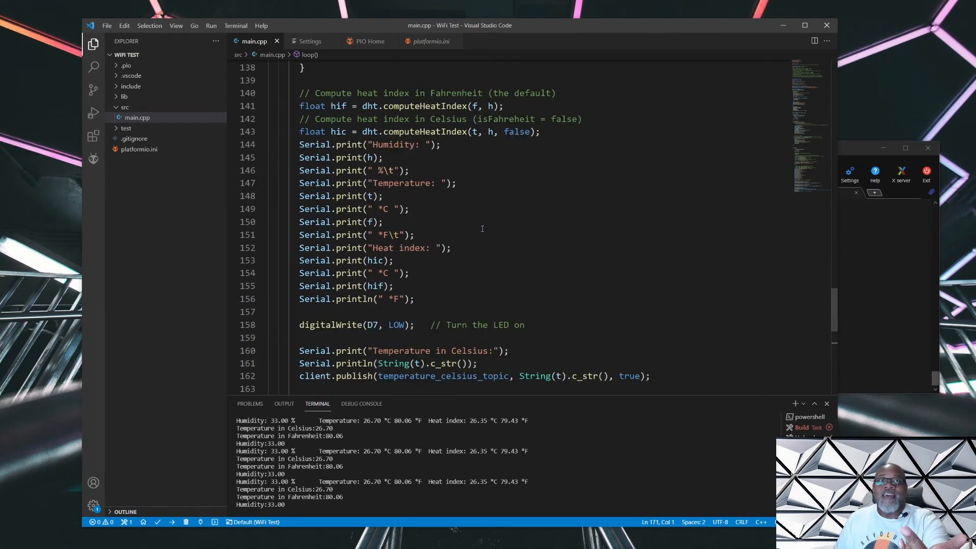
scroll(down, 3)
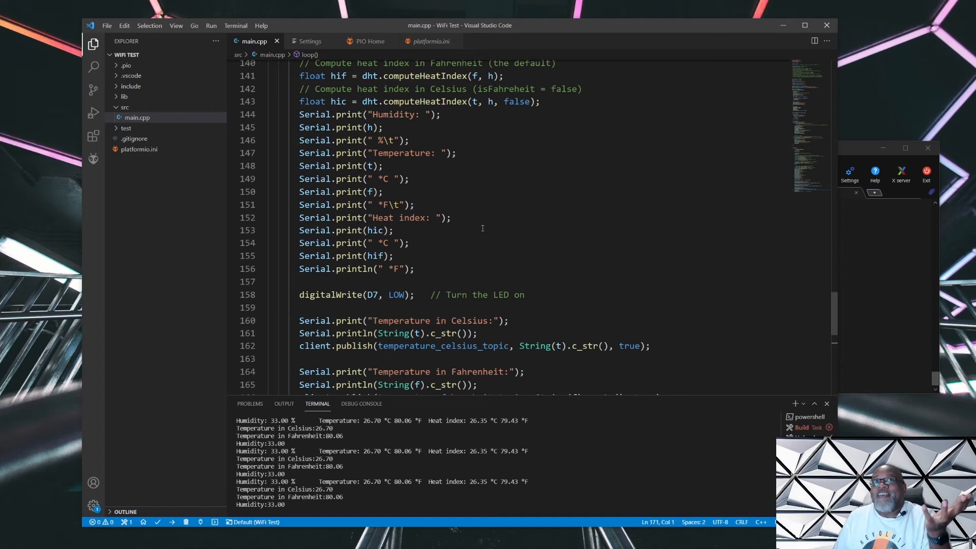
scroll(down, 3)
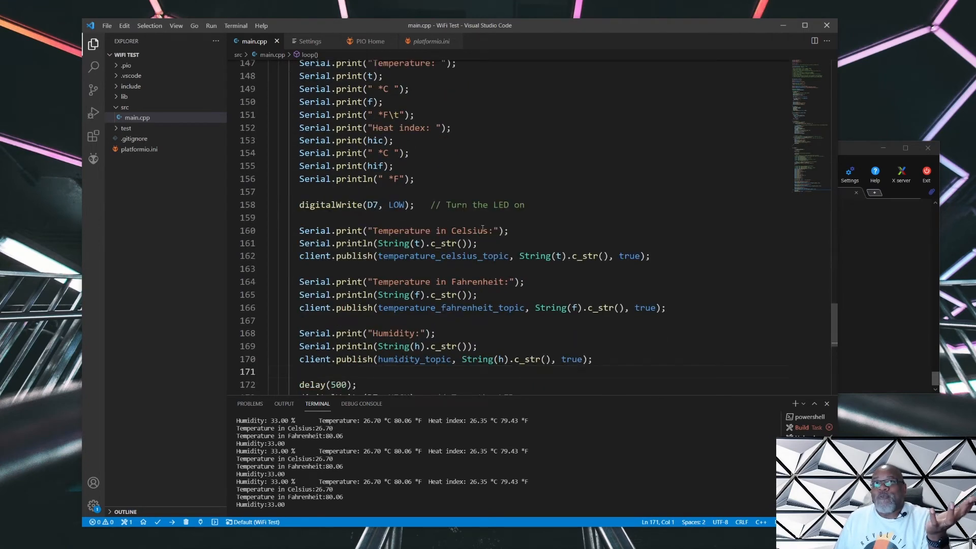
scroll(down, 3)
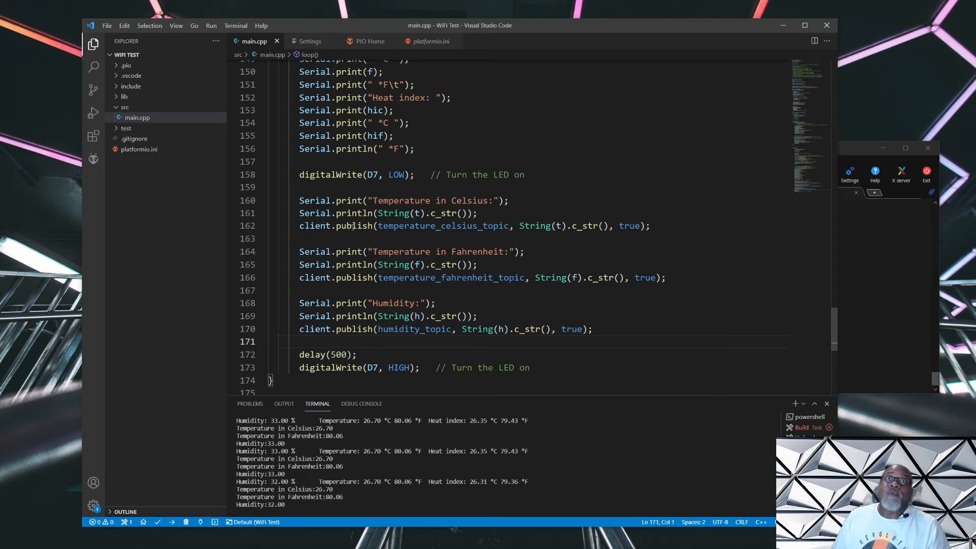
mouse_move(414, 329)
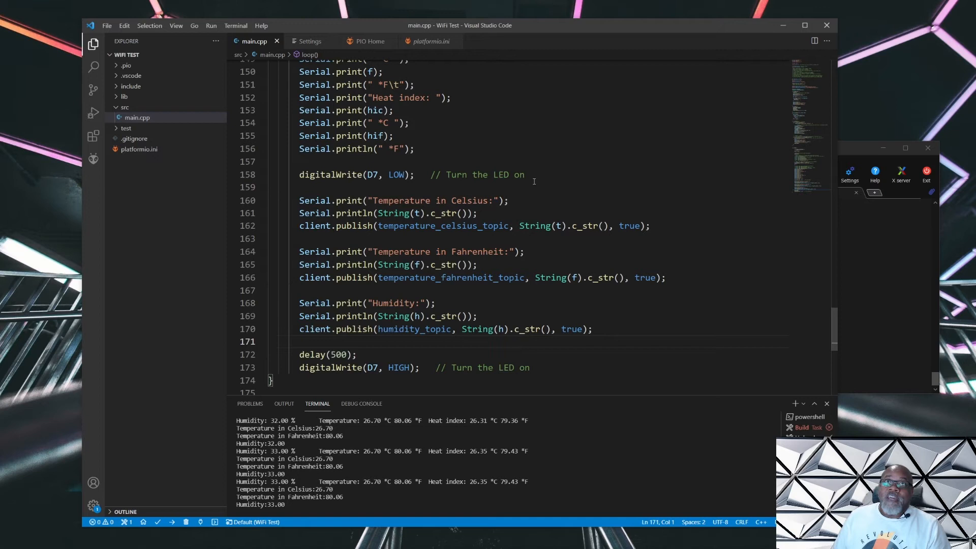
scroll(down, 3)
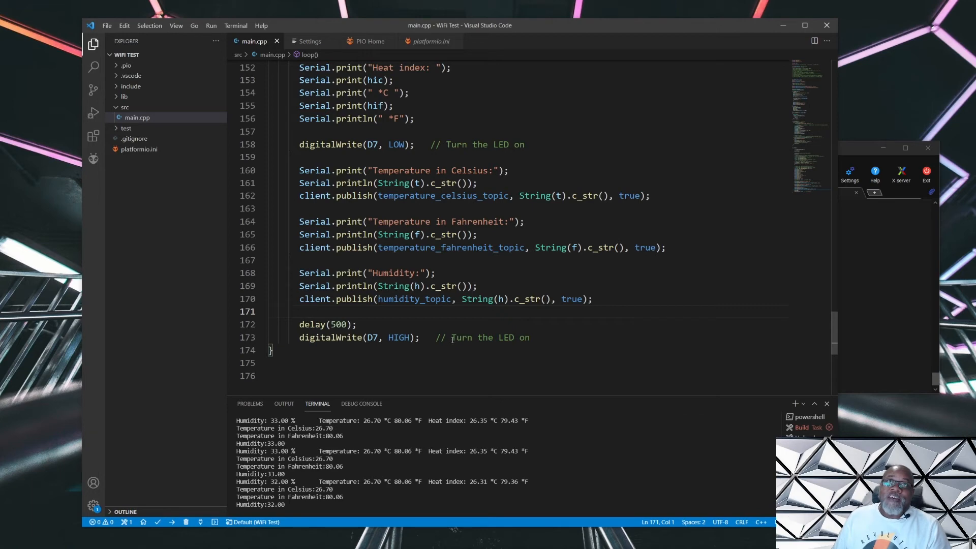
scroll(up, 3)
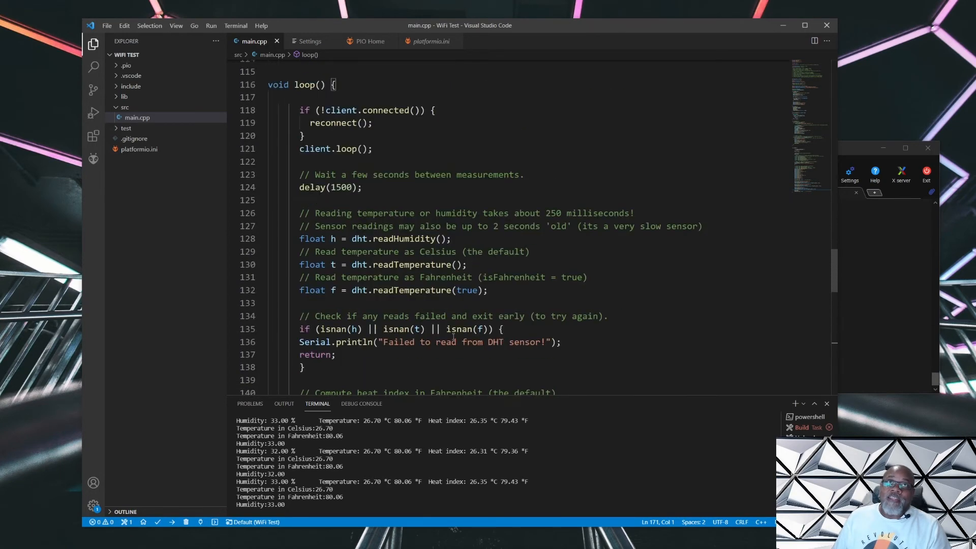
scroll(up, 3)
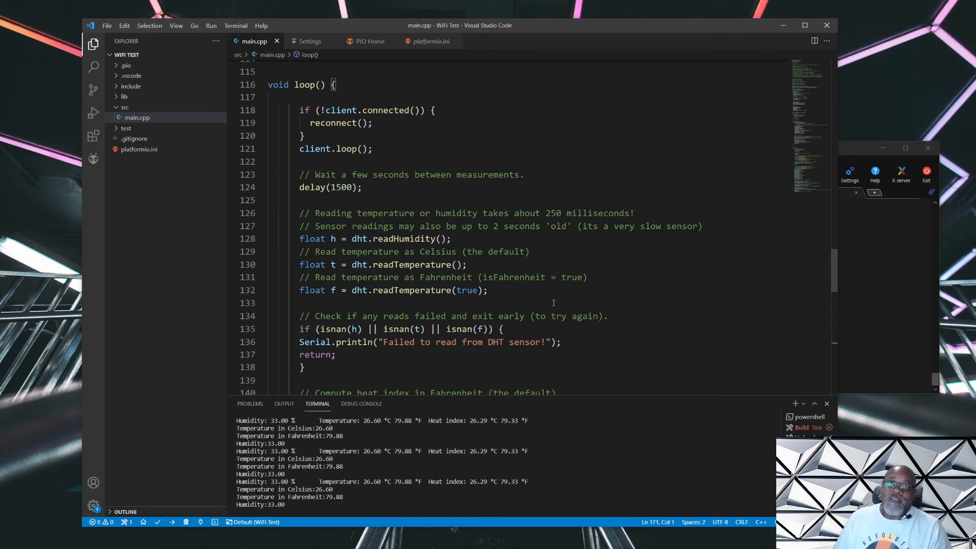
scroll(down, 3)
text(mosquitto_sub -h 192.168.1.193 -t "sensor/temperature_fahrenheit")
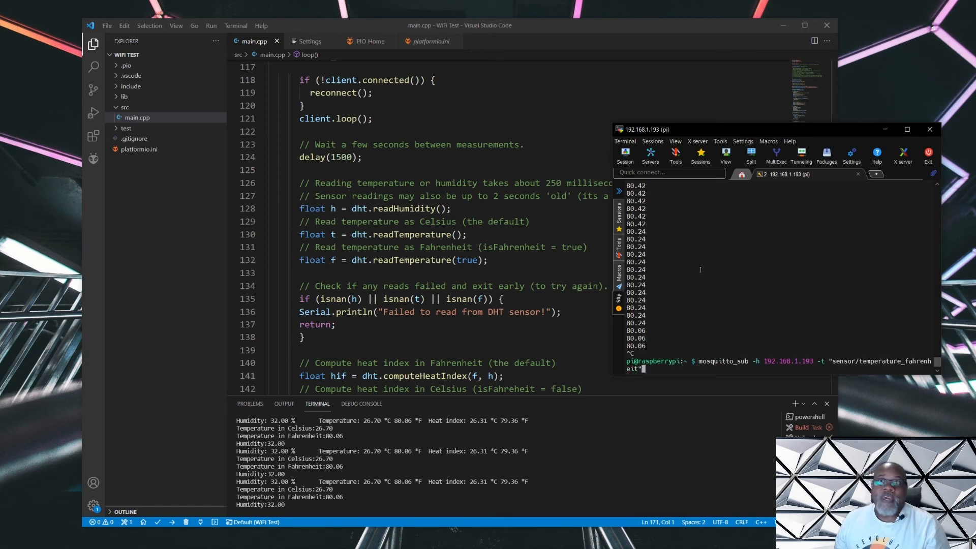
mouse_move(723, 370)
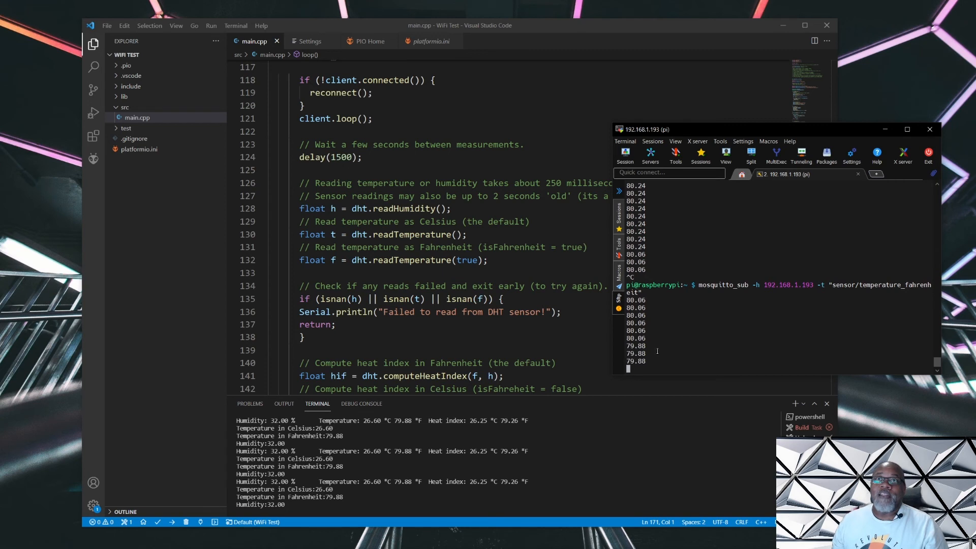
mouse_move(685, 373)
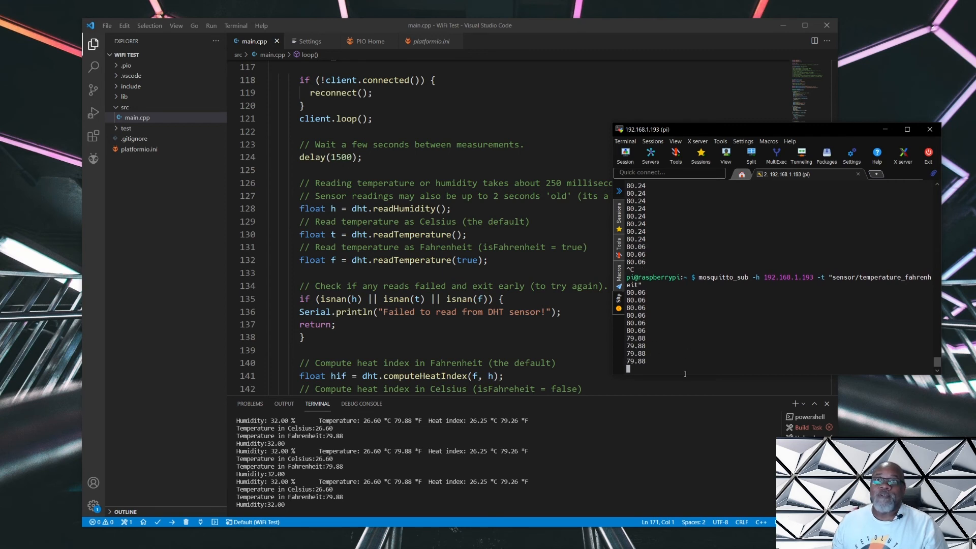